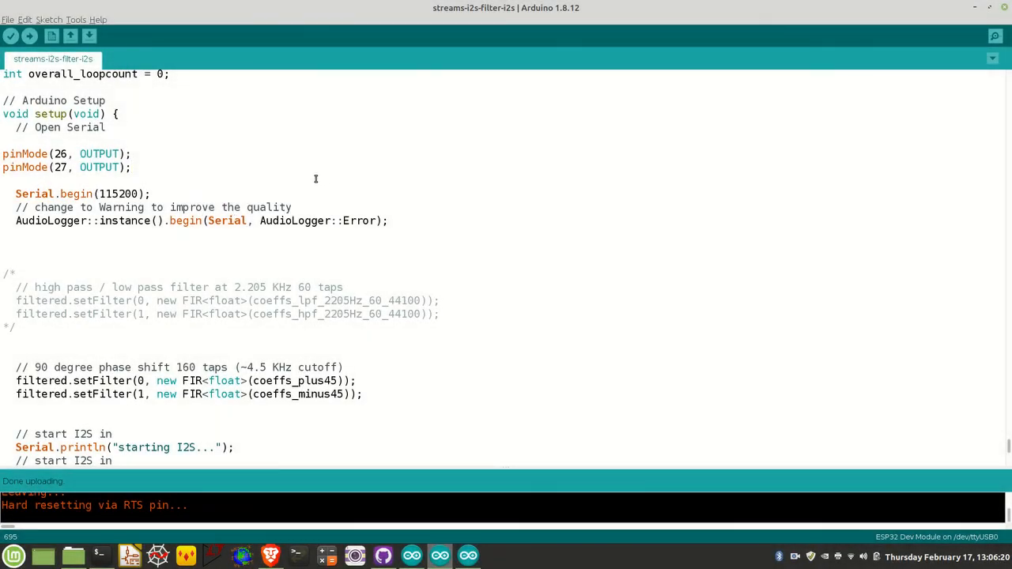
Delete the '/*' marker above the 2.205 kHz high-pass/low-pass FIR filter lines to uncomment them.
click(16, 272)
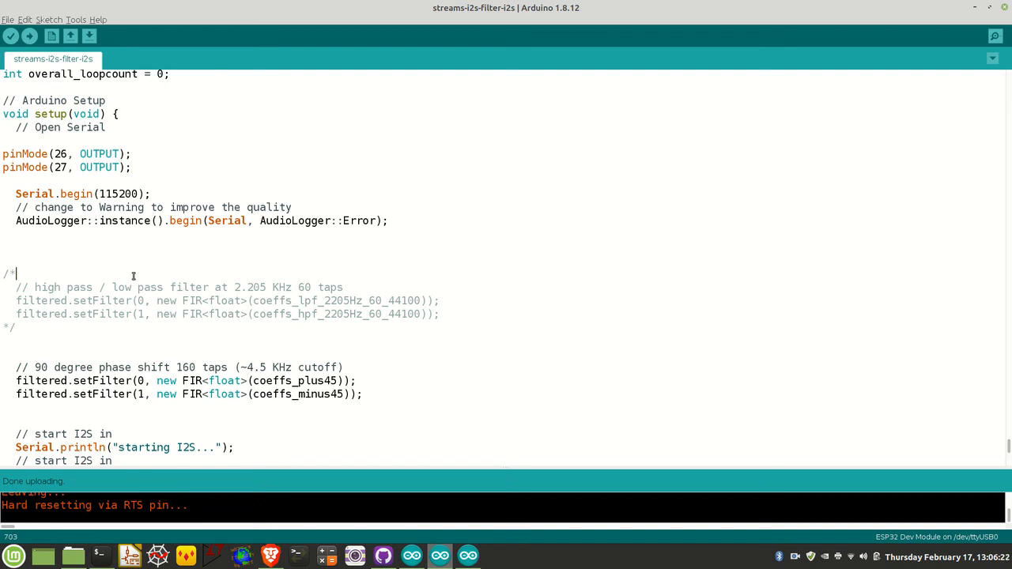
mouse_move(206, 256)
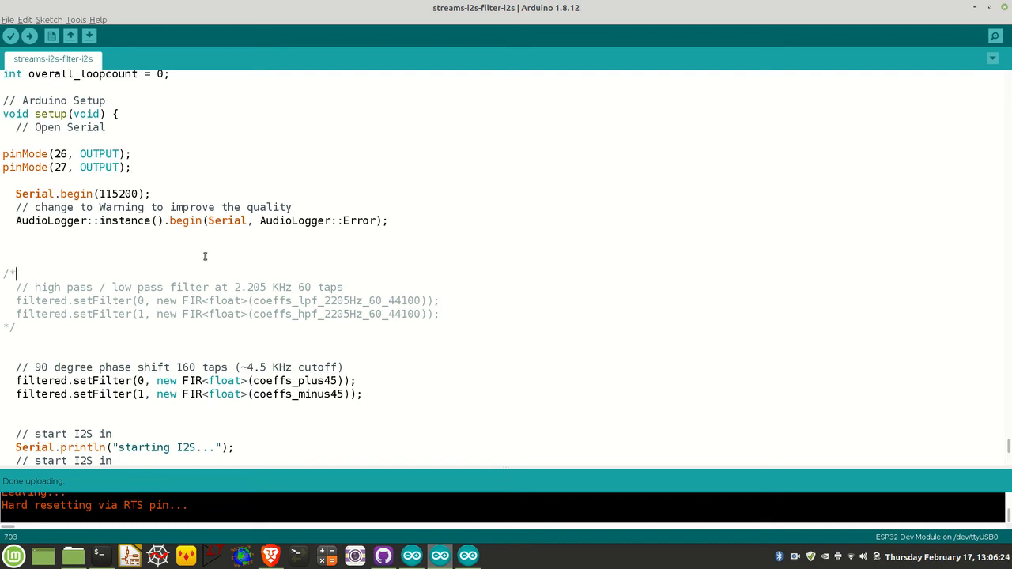
mouse_move(279, 229)
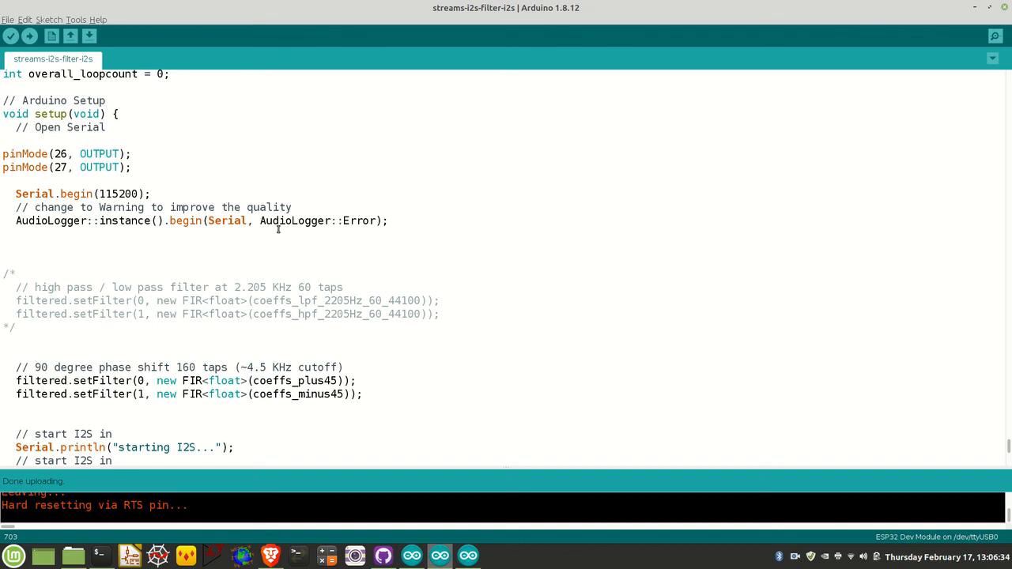
click(14, 272)
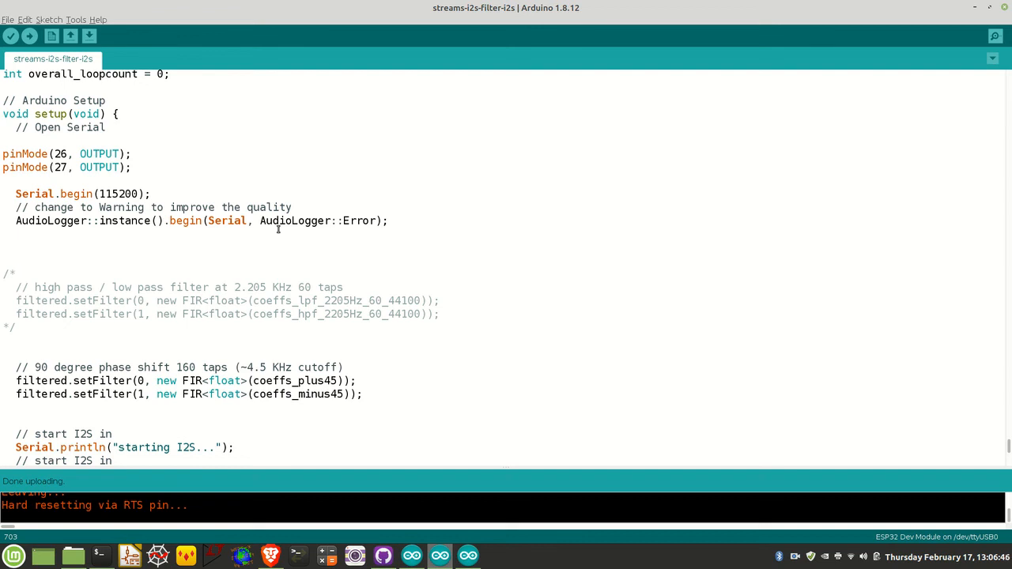
click(16, 272)
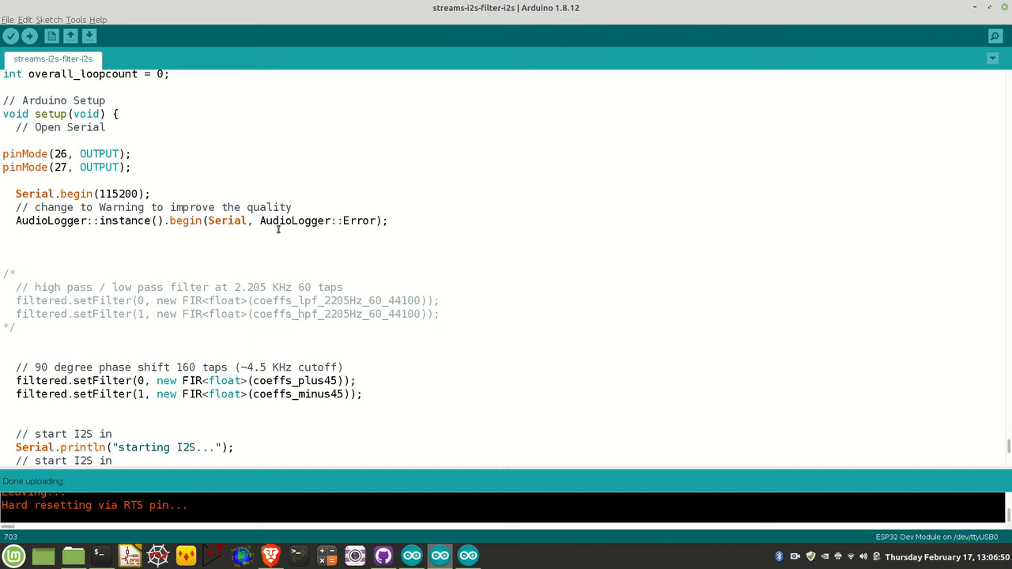
click(15, 273)
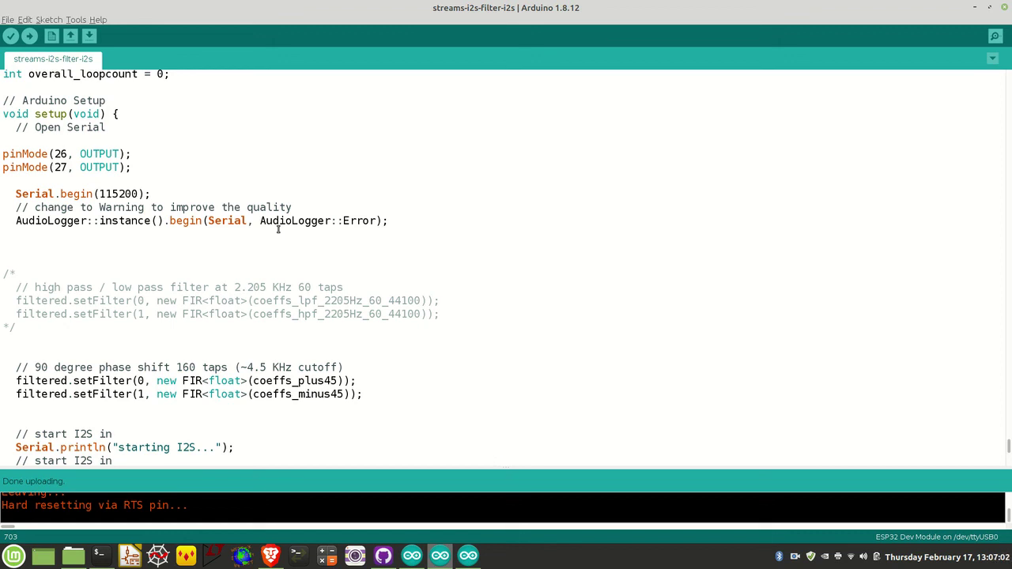
click(16, 272)
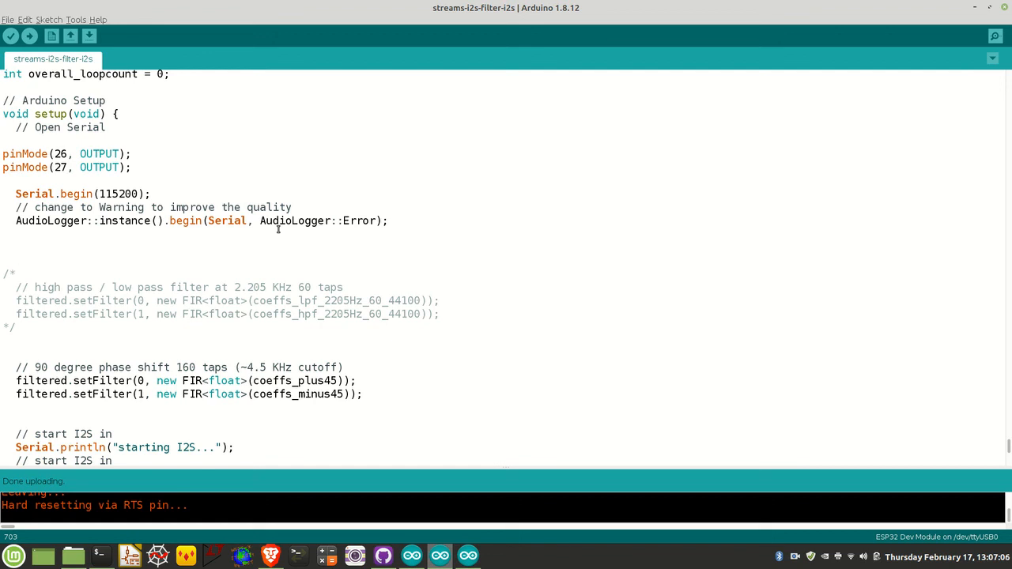
click(16, 272)
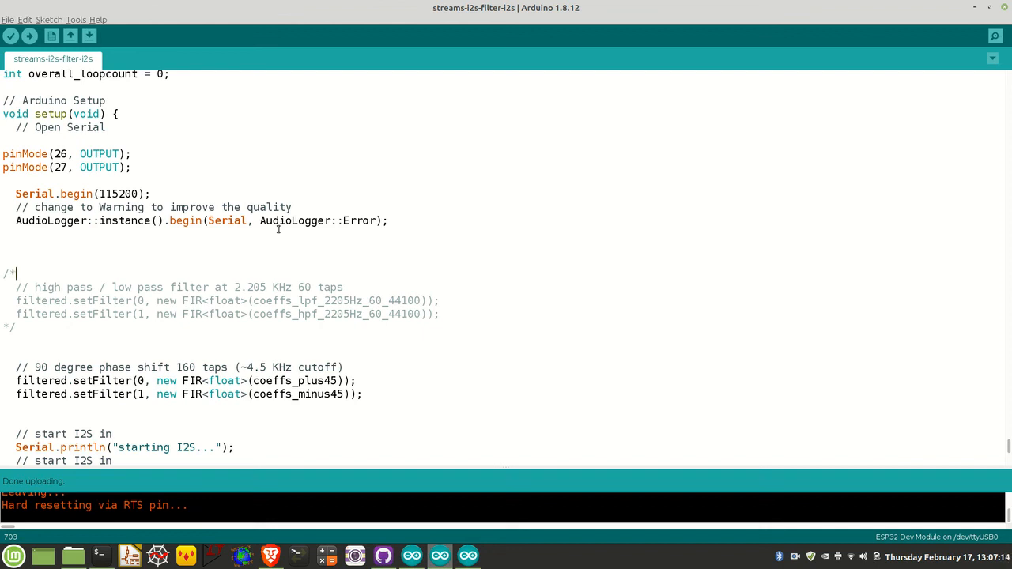
key(BackSpace)
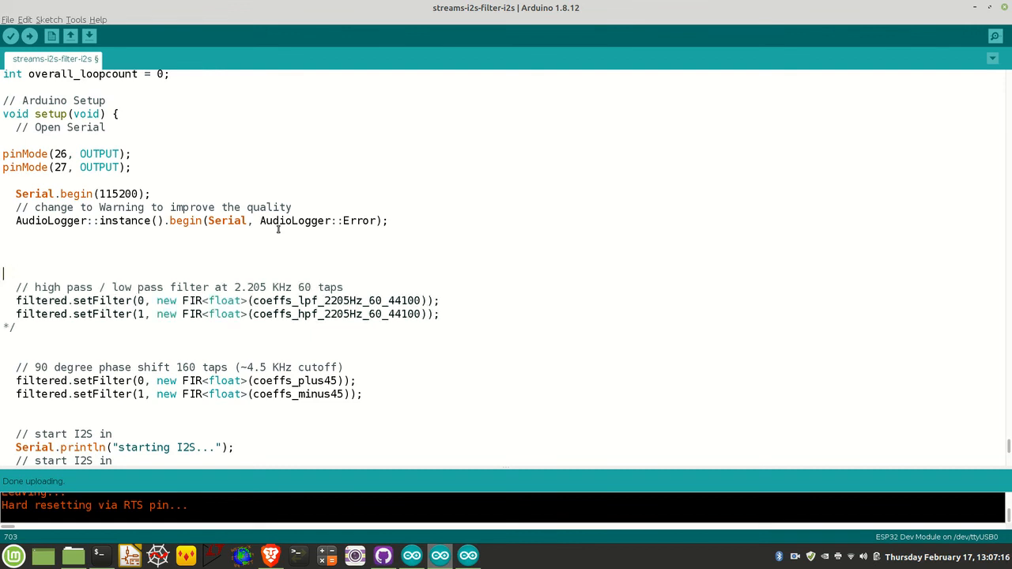